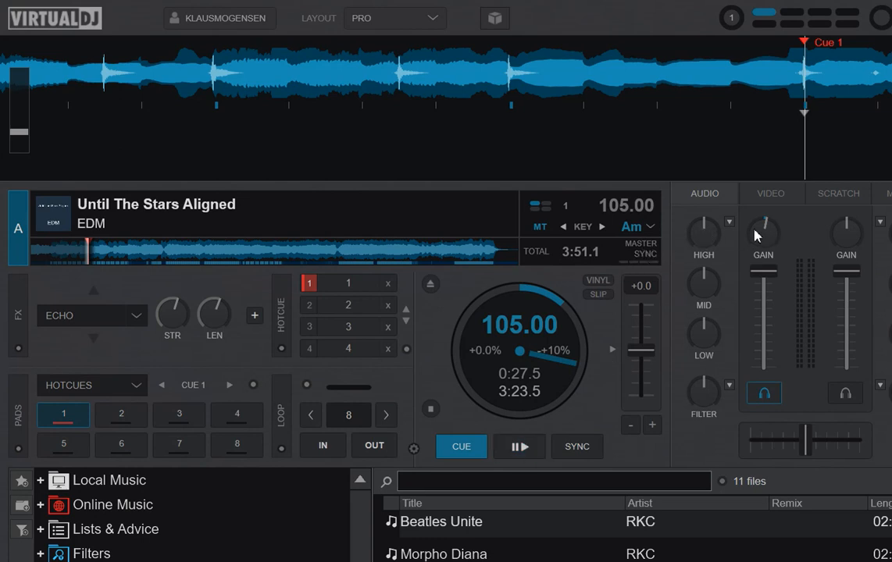
mouse_move(730, 223)
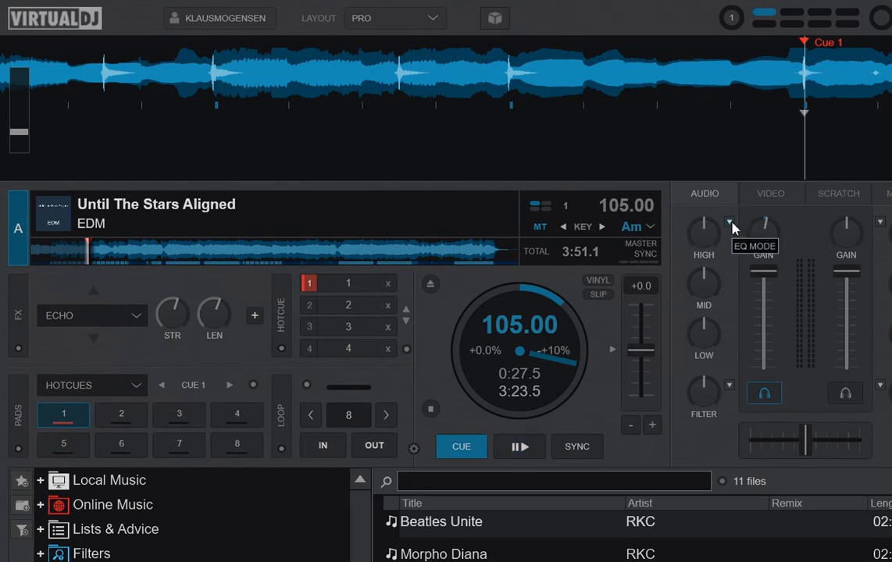
Switch deck A's EQ mode to EZRemix, turning the knobs into Vocal, Instru and Beat.
click(730, 225)
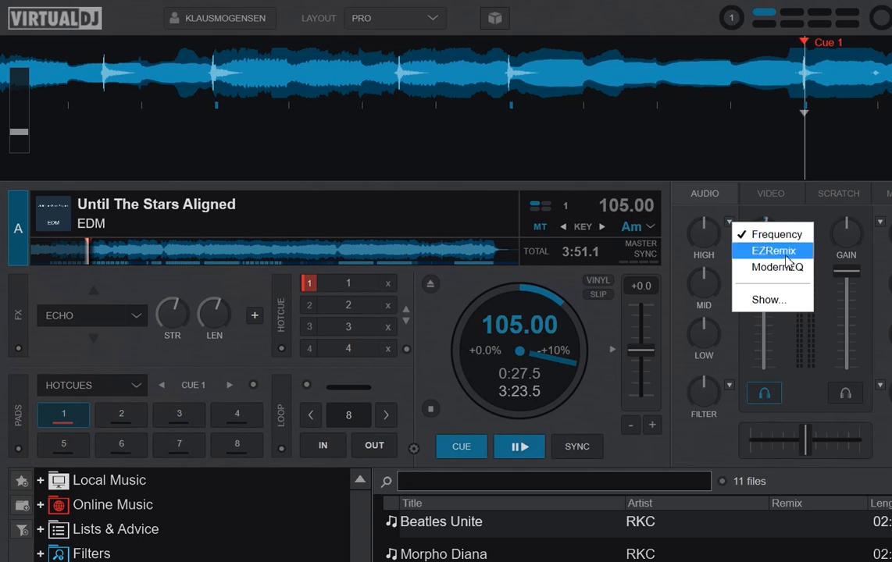
click(773, 250)
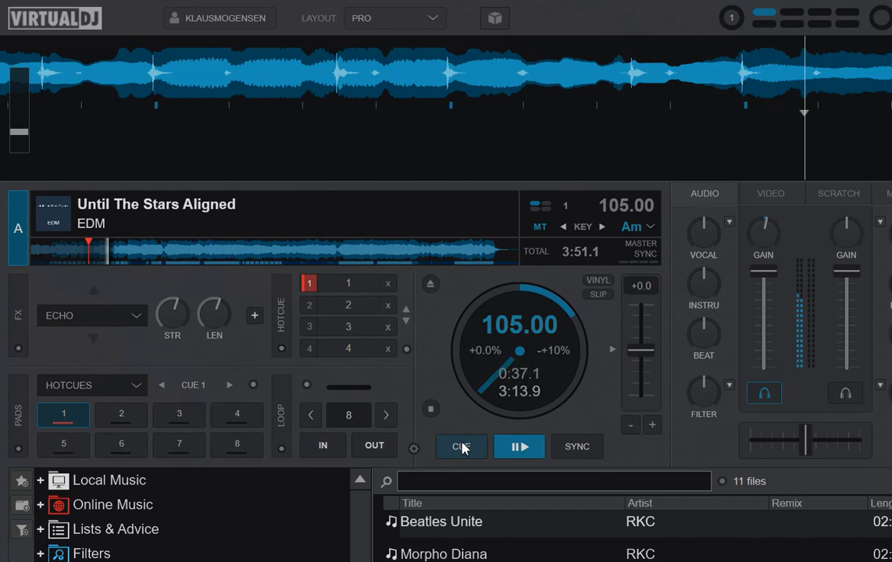
Cue and play deck A, toggling the Vocal and Bass stem pads.
click(460, 446)
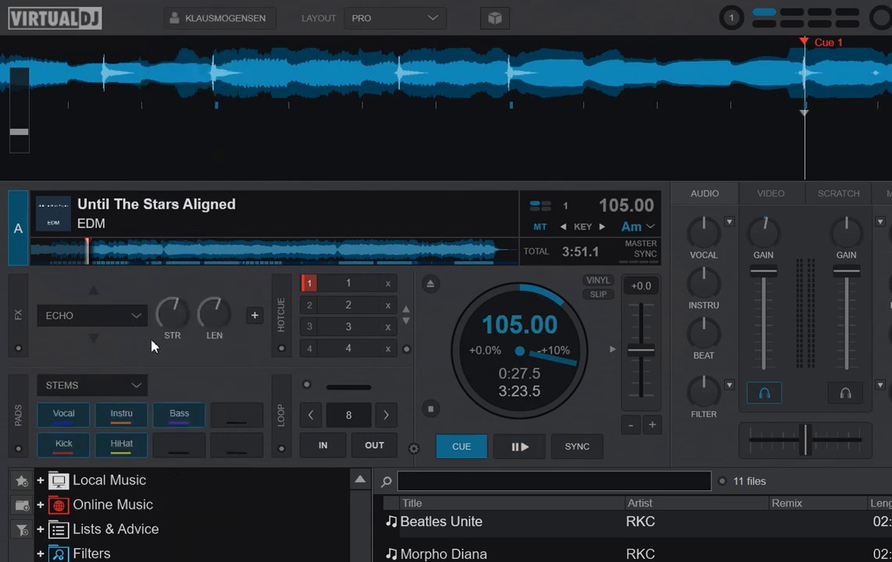
mouse_move(517, 446)
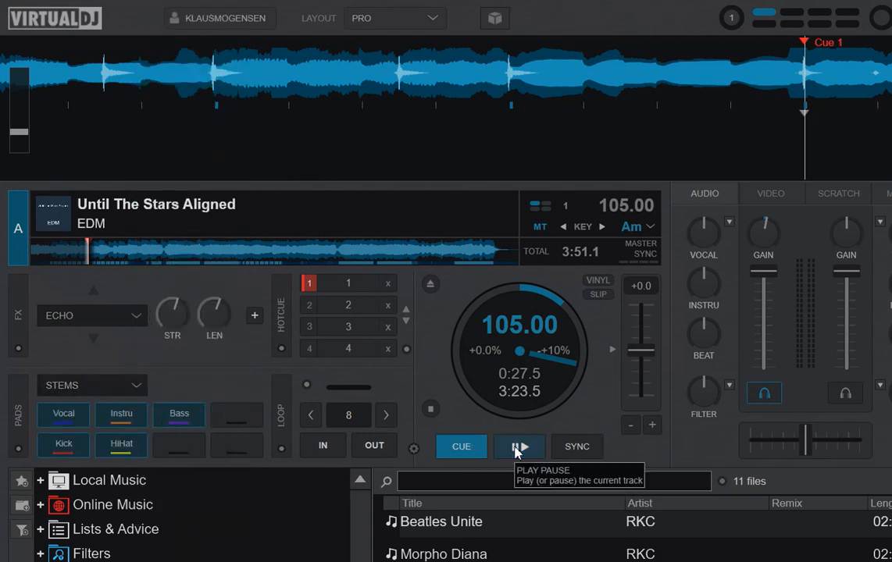
click(518, 446)
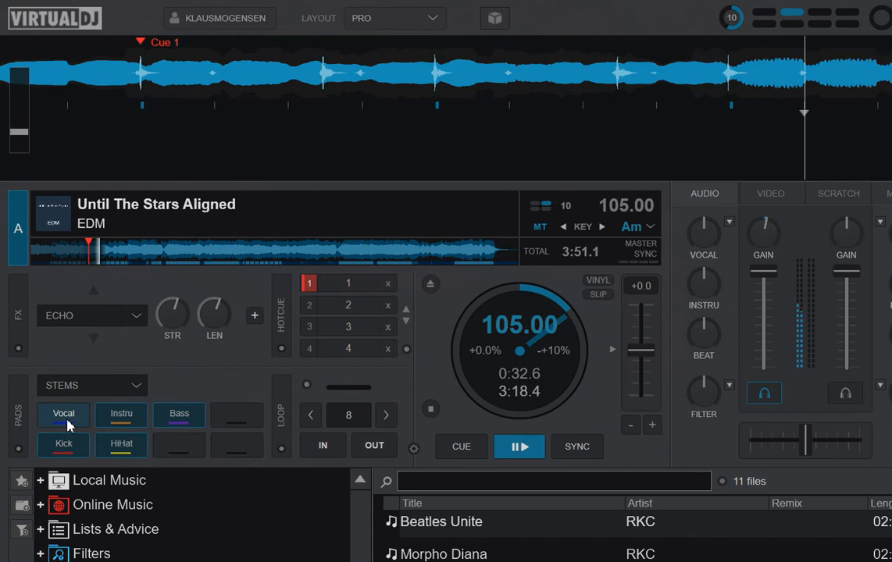
click(64, 415)
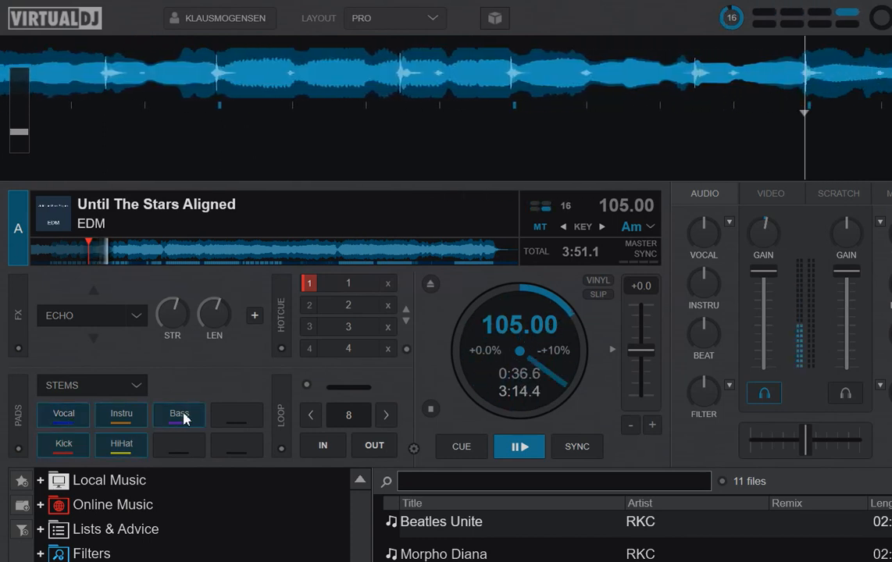
click(62, 445)
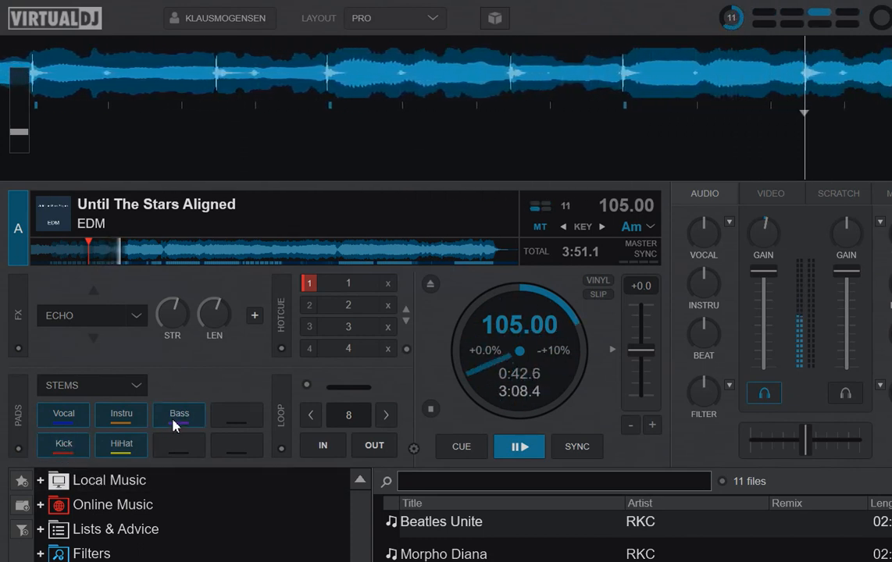
click(460, 446)
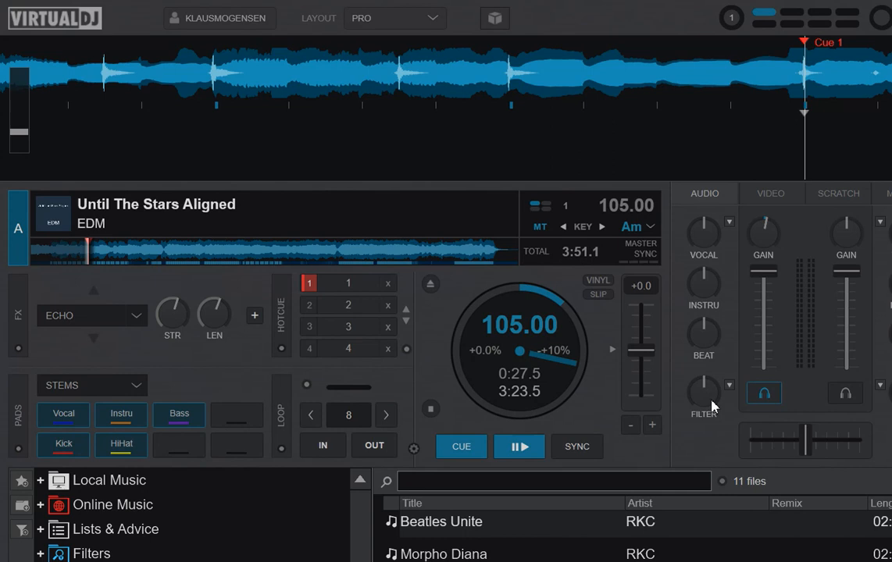
mouse_move(703, 392)
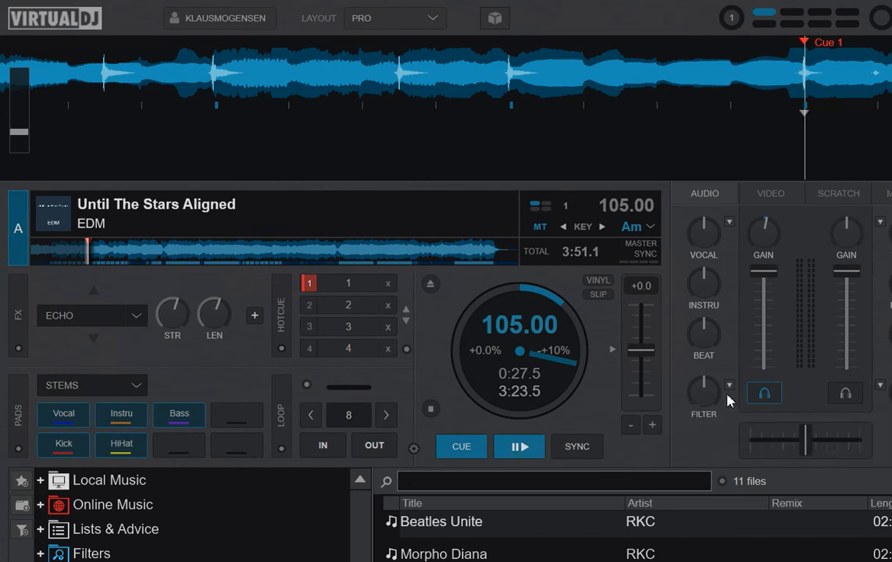
Assign deck A's Filter knob to the Vocals color effect and resume playback.
click(729, 384)
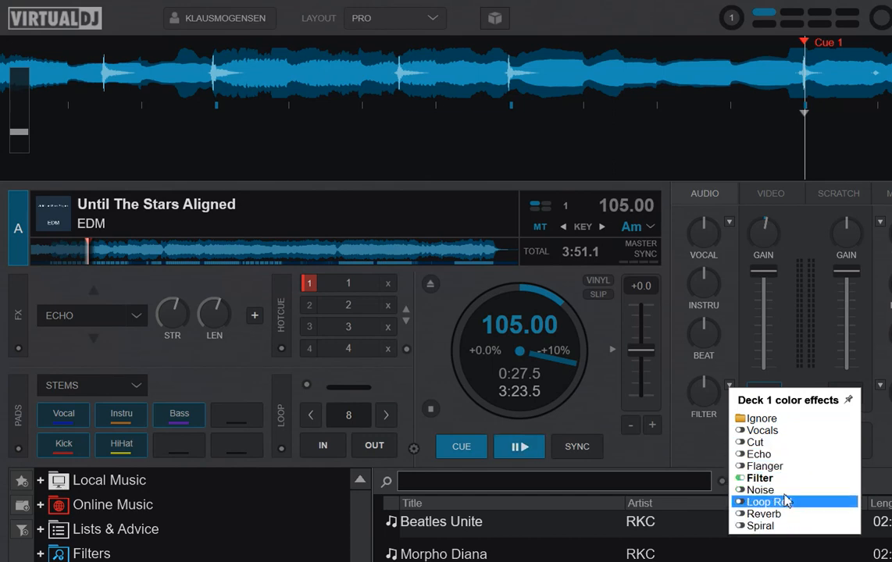
mouse_move(793, 503)
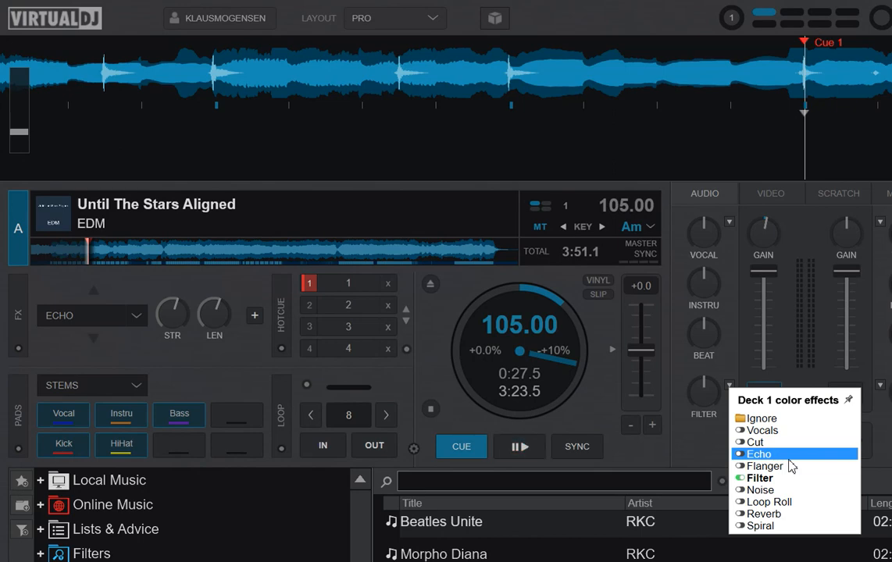
mouse_move(769, 442)
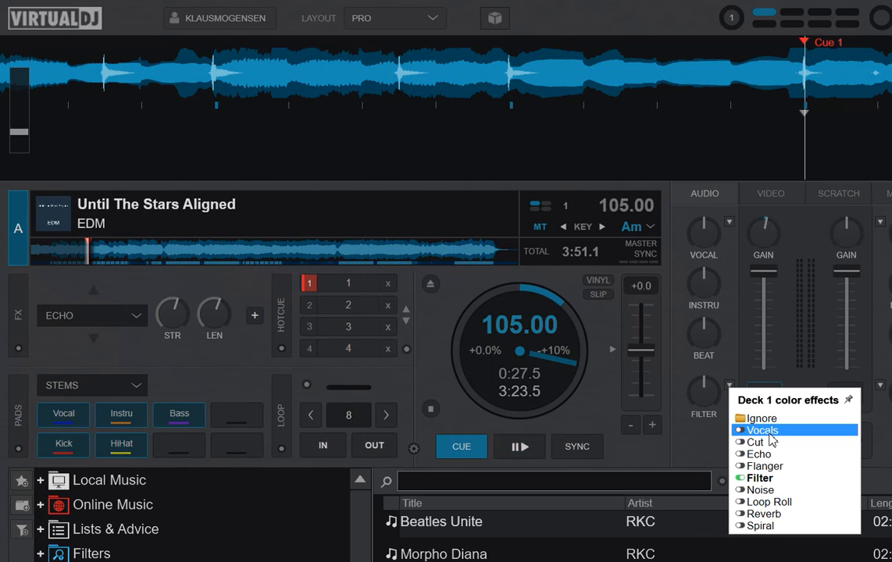
click(763, 429)
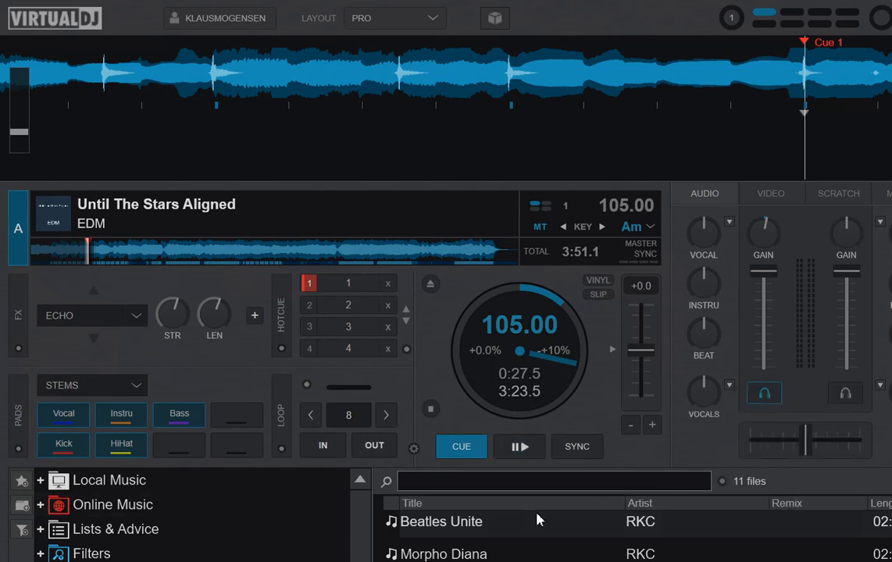
click(519, 446)
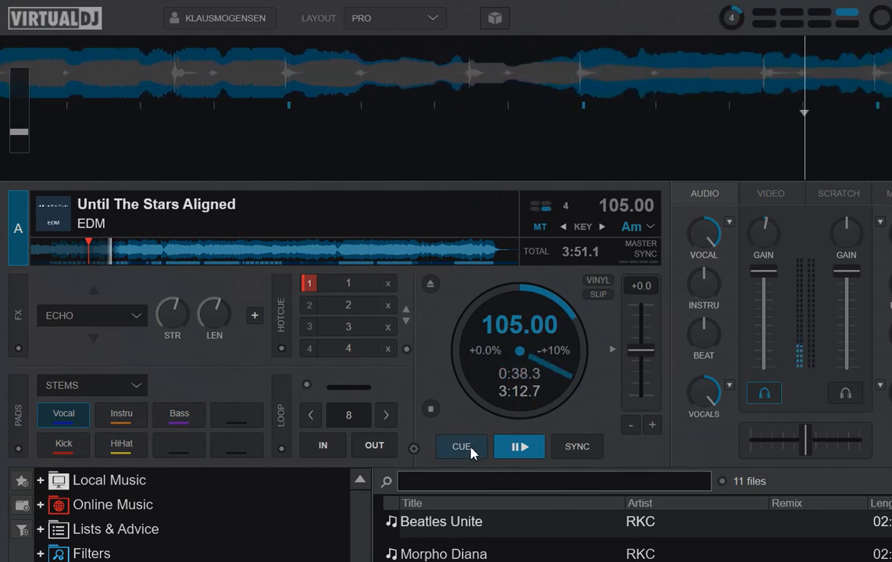
click(461, 446)
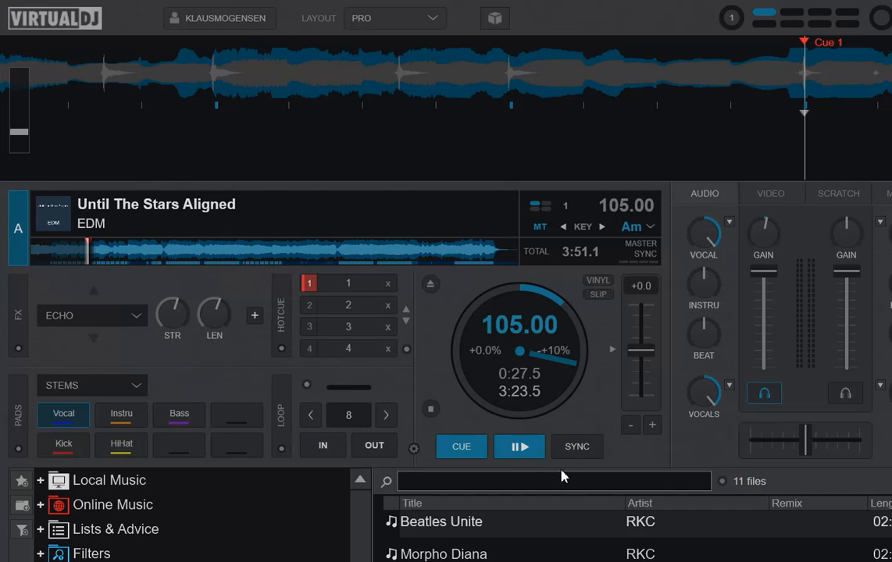
mouse_move(699, 247)
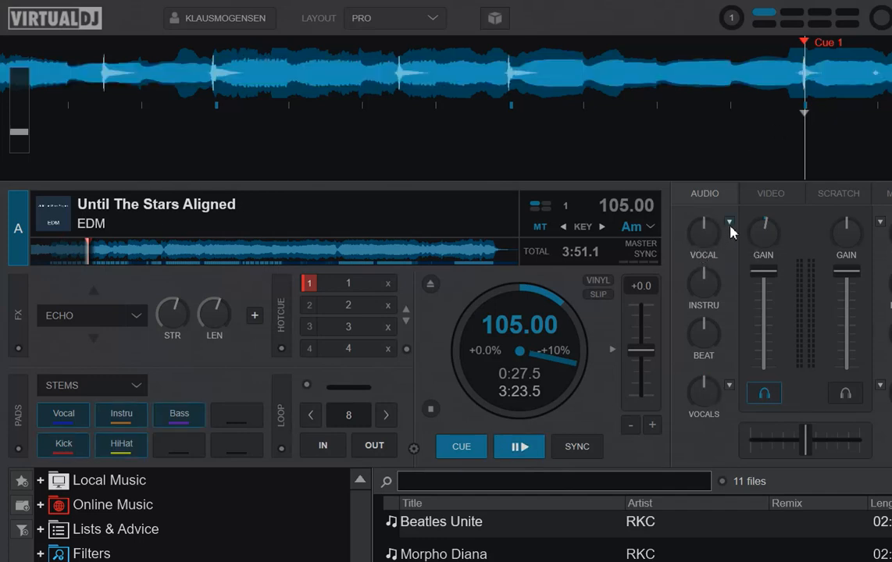
click(729, 223)
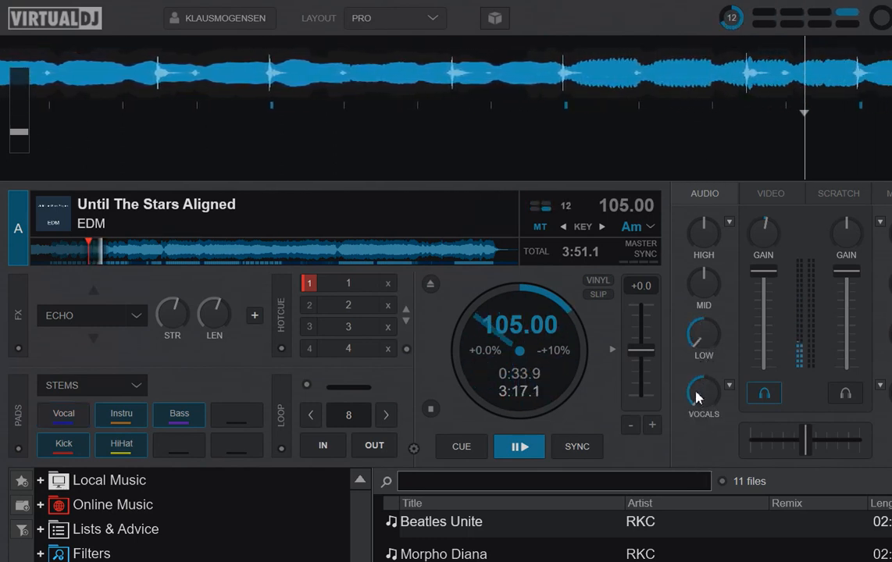
mouse_move(685, 328)
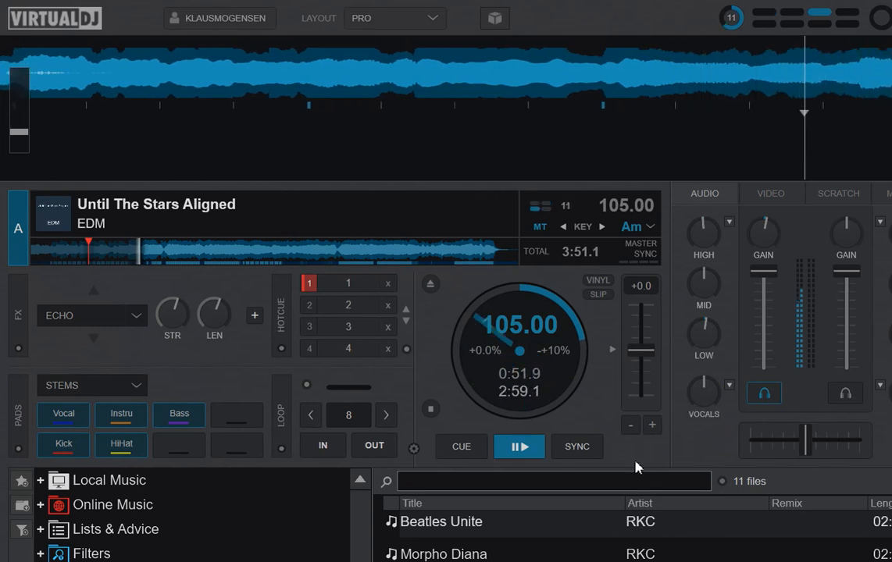
Return deck A to its cue point and bring up the deck effects list for Stems.
click(460, 446)
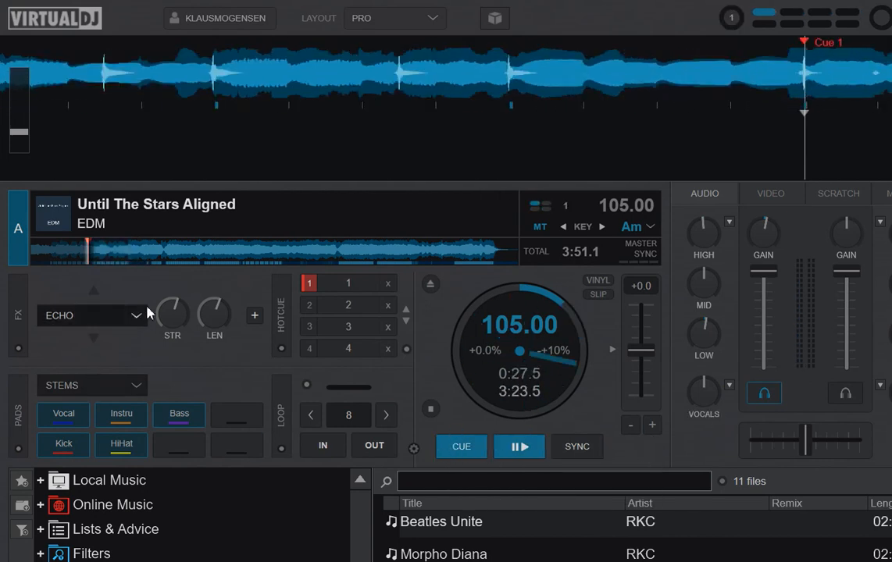
click(136, 316)
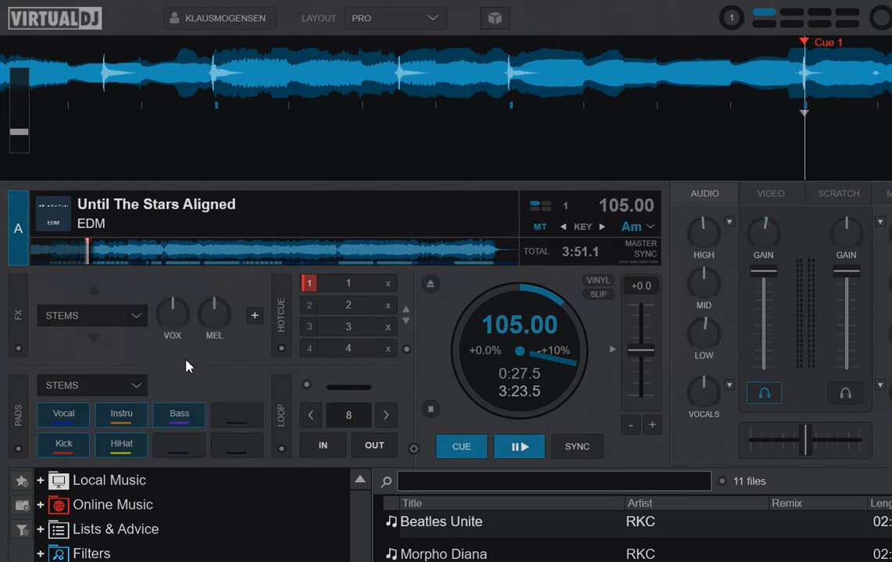
mouse_move(160, 327)
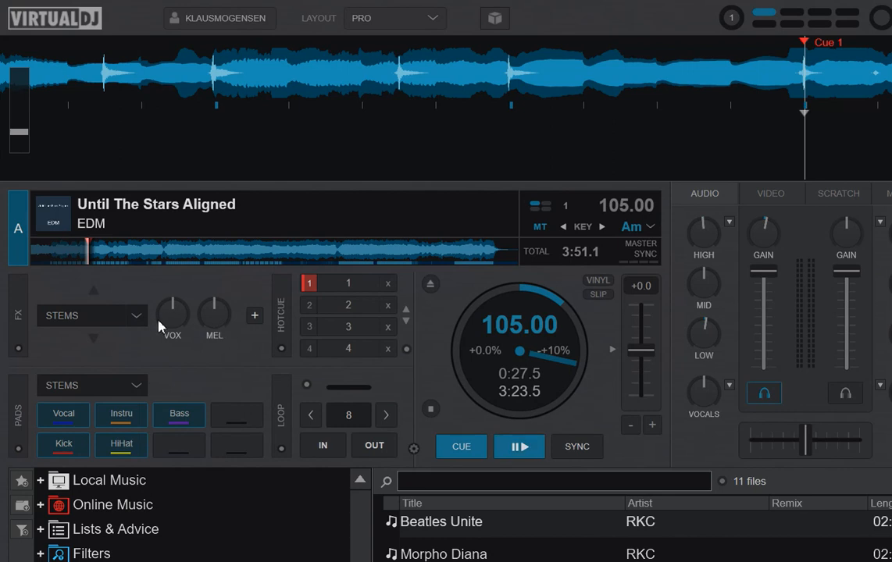
mouse_move(171, 345)
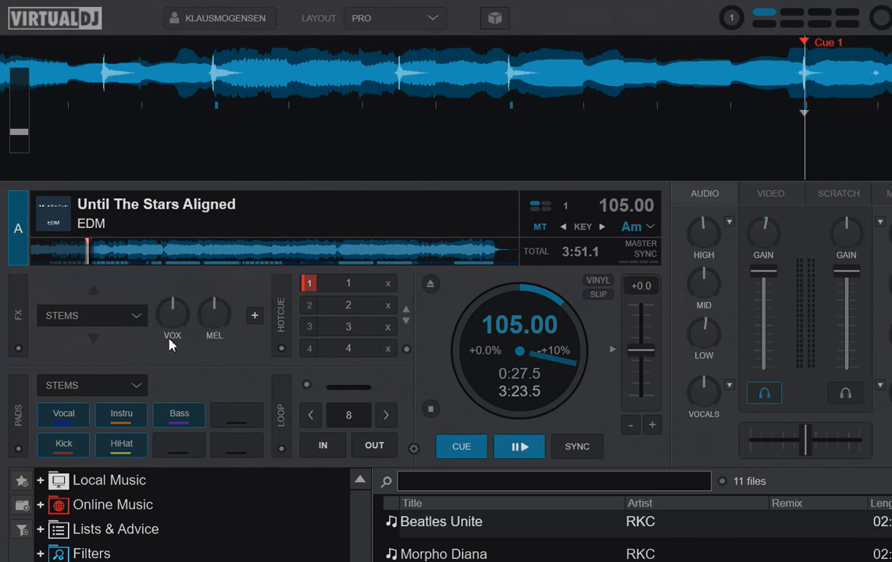
mouse_move(217, 341)
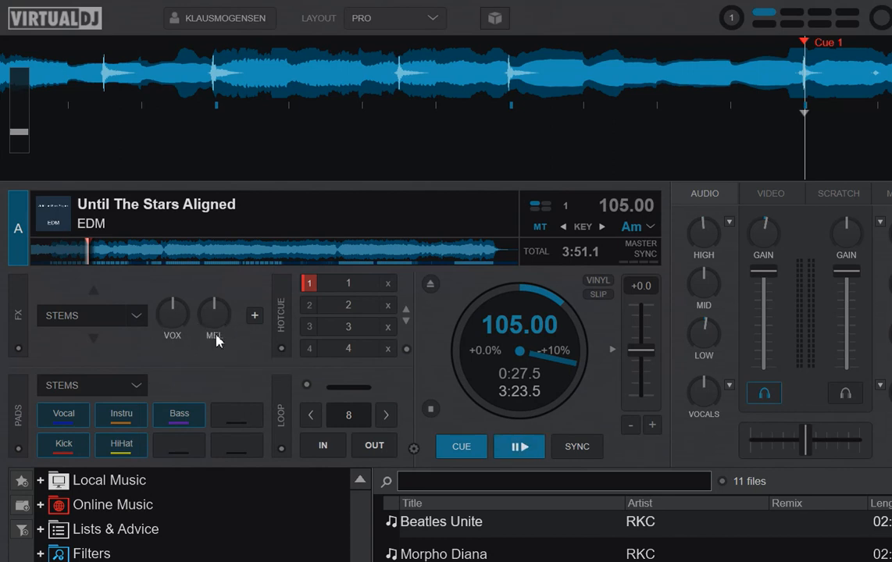